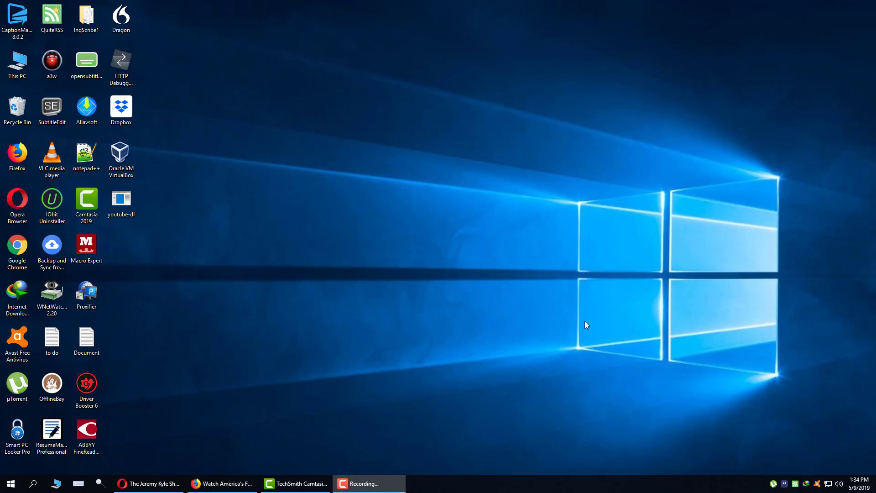
{"action": "mouse_move", "coordinate": [392, 233]}
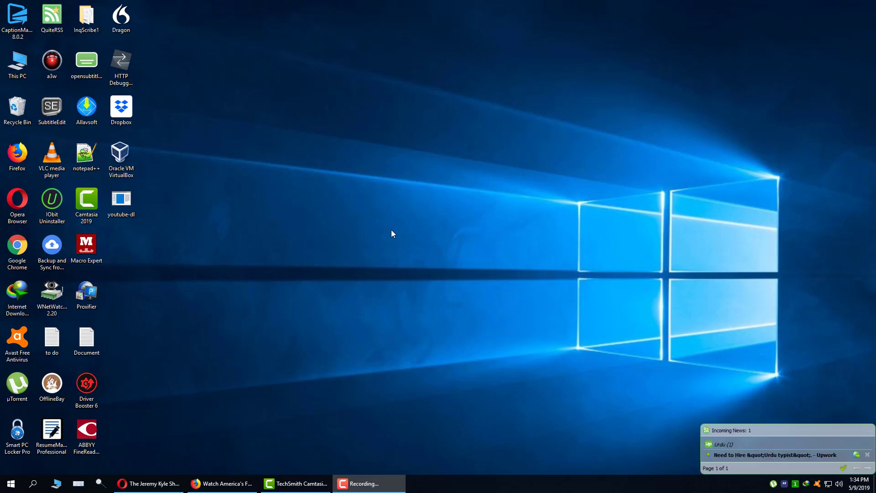
{"action": "mouse_move", "coordinate": [439, 282]}
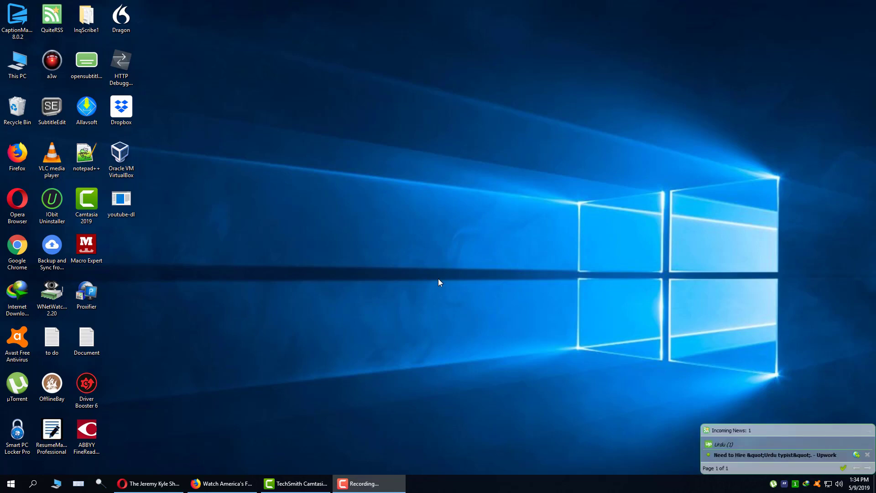
{"action": "mouse_move", "coordinate": [489, 209]}
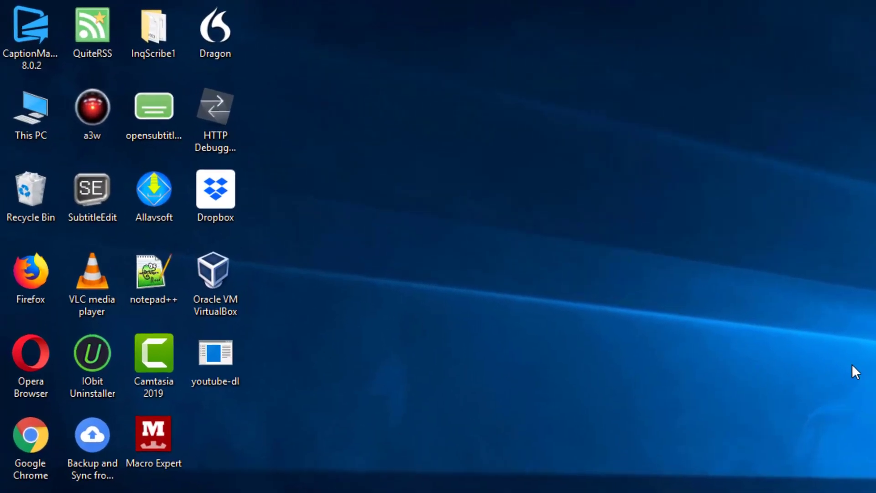
Launch the video downloader and copy the AFV S29 E20 episode page address from Firefox
{"action": "double_click", "coordinate": [92, 106]}
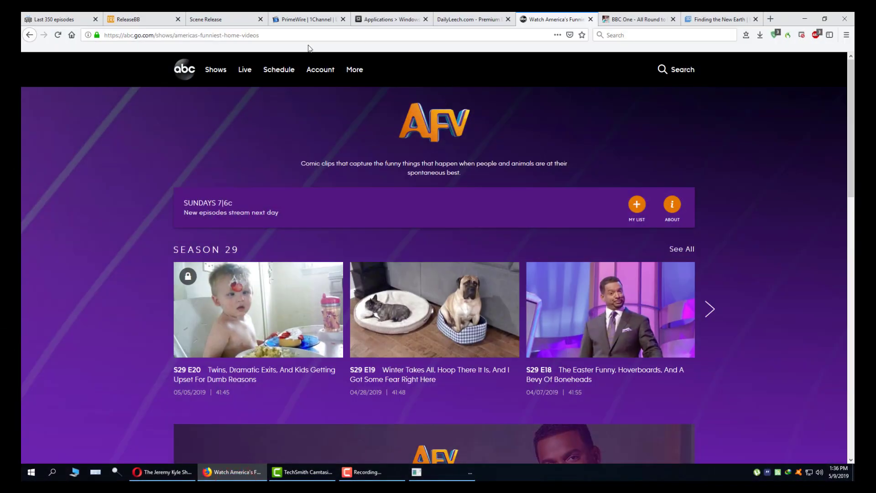
{"action": "scroll", "scroll_direction": "down", "scroll_amount": 3}
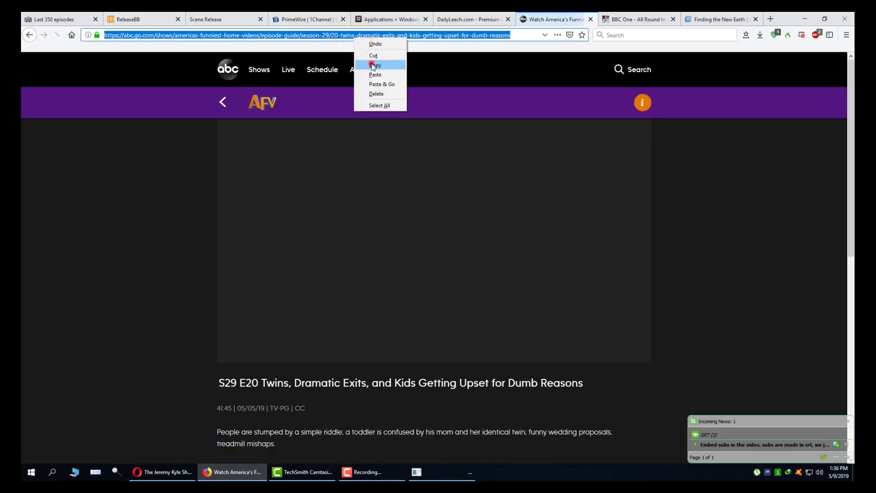
{"action": "left_click", "coordinate": [443, 474]}
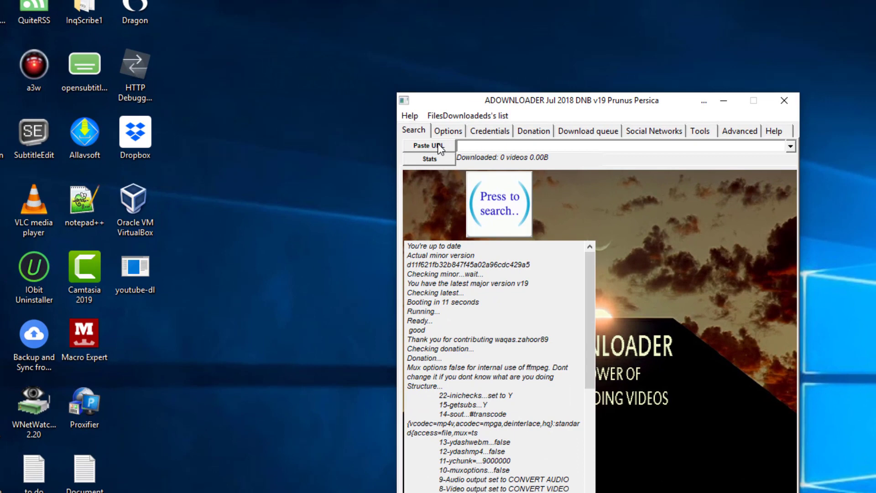
Paste the copied AFV episode link so Adownloader lists its m3u8 streams and captions
{"action": "left_click", "coordinate": [429, 146]}
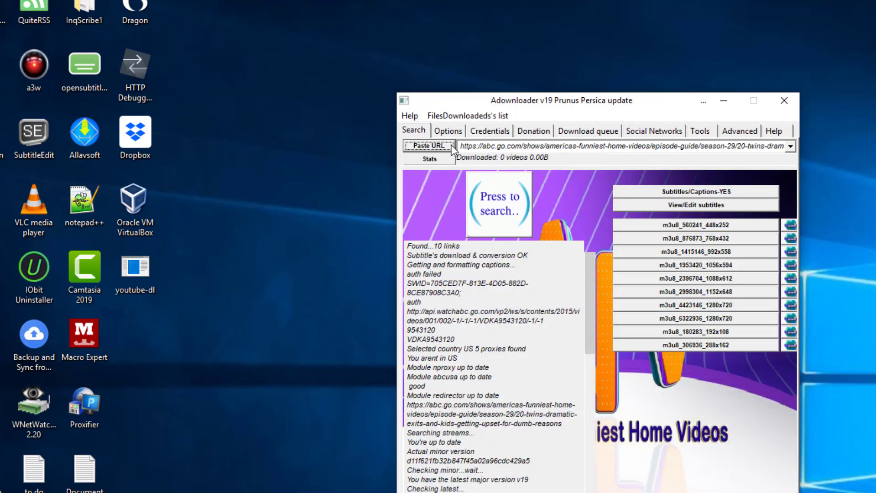
{"action": "mouse_move", "coordinate": [754, 215]}
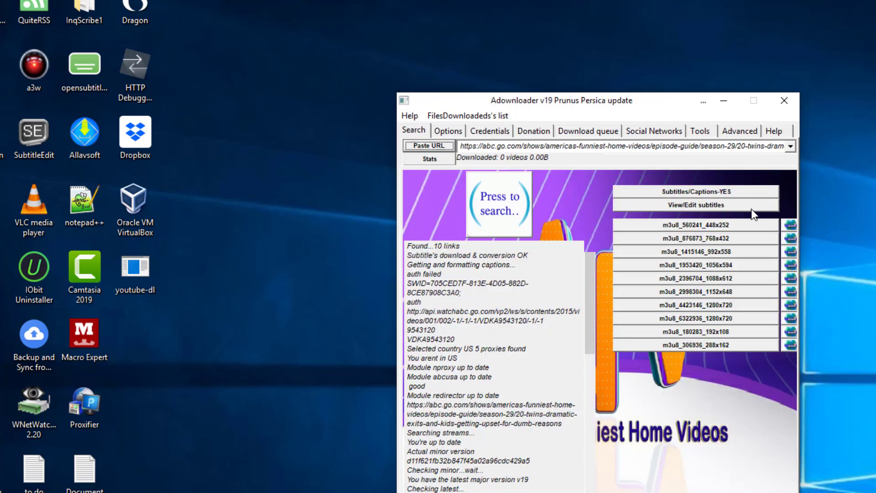
{"action": "mouse_move", "coordinate": [758, 216]}
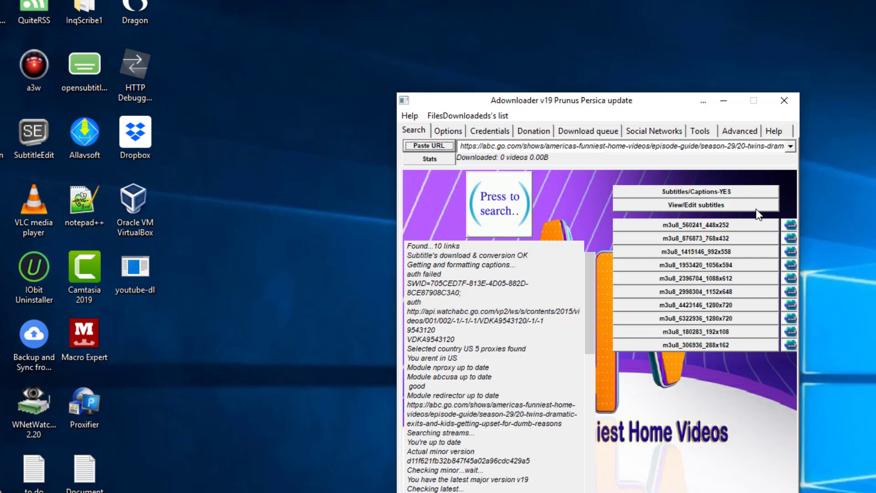
{"action": "mouse_move", "coordinate": [735, 214]}
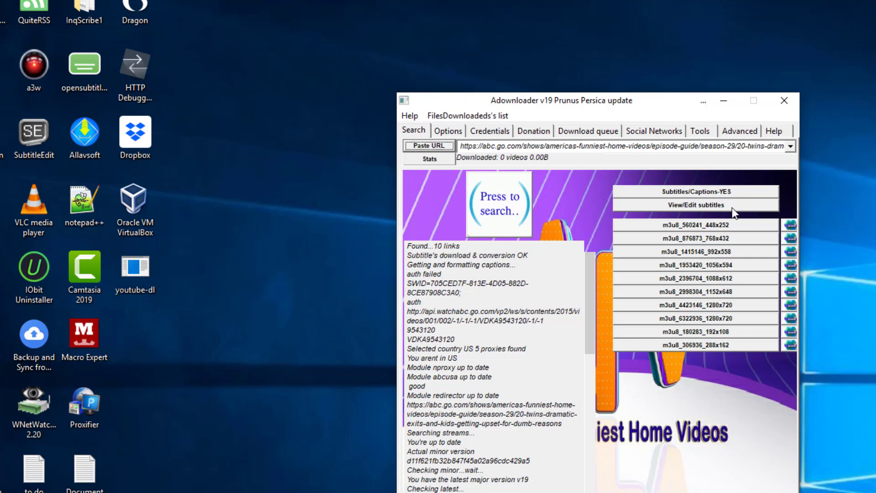
{"action": "mouse_move", "coordinate": [736, 214]}
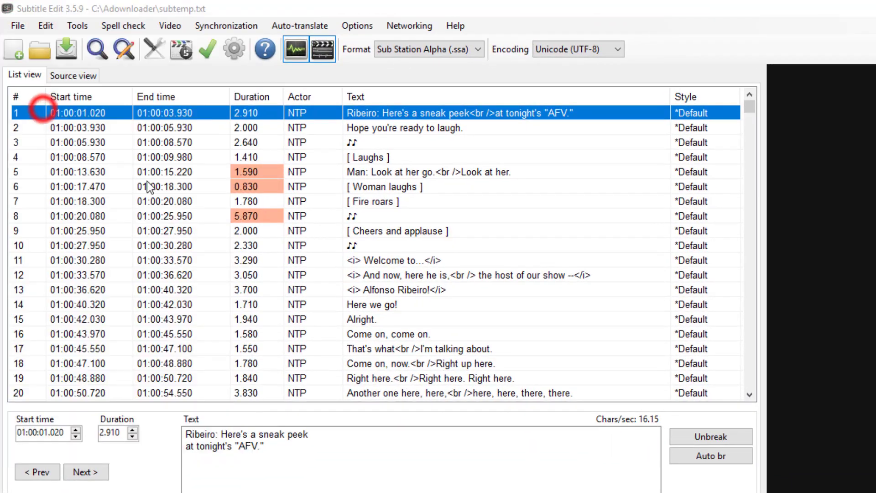
Check the saved subtemp.srt captions in Notepad and close the text file
{"action": "left_click", "coordinate": [66, 50]}
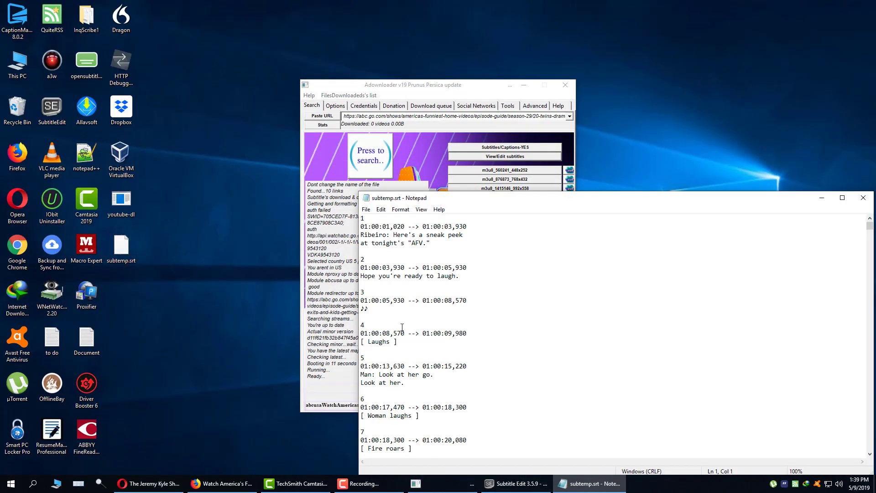
{"action": "mouse_move", "coordinate": [416, 317]}
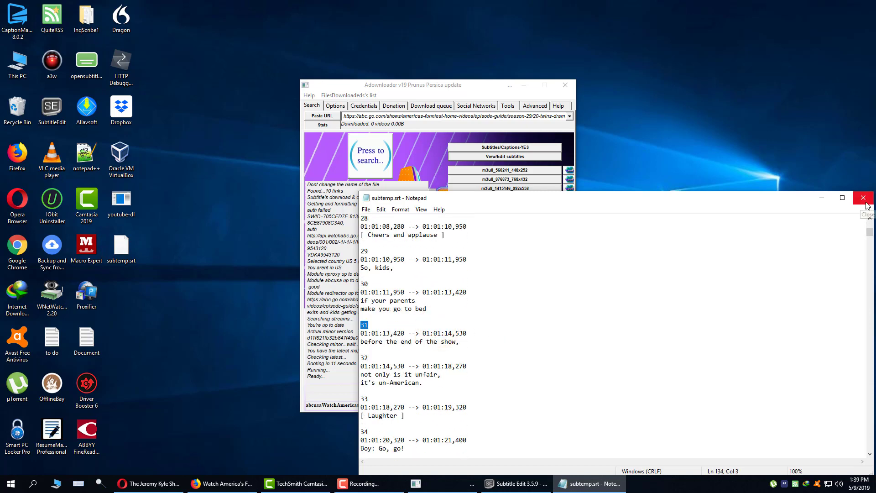
{"action": "left_click", "coordinate": [863, 197]}
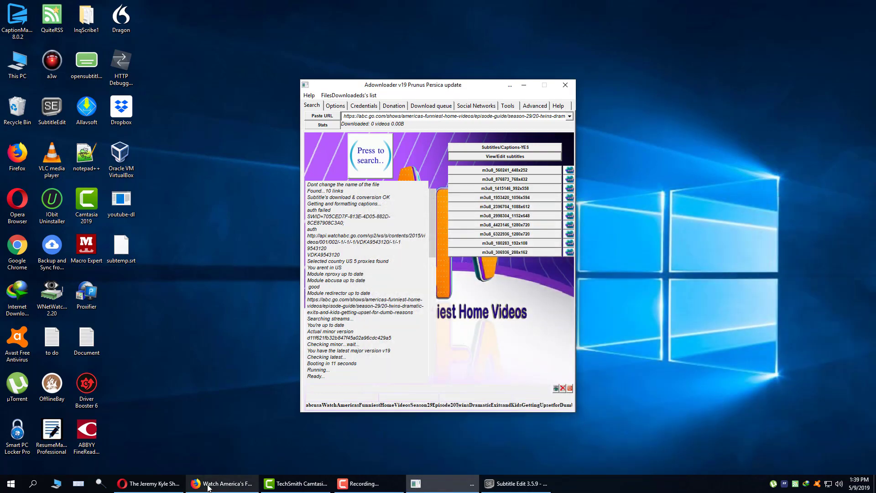
Switch to the browser to grab the BBC iPlayer Mrs Brown's episode link
{"action": "left_click", "coordinate": [648, 8]}
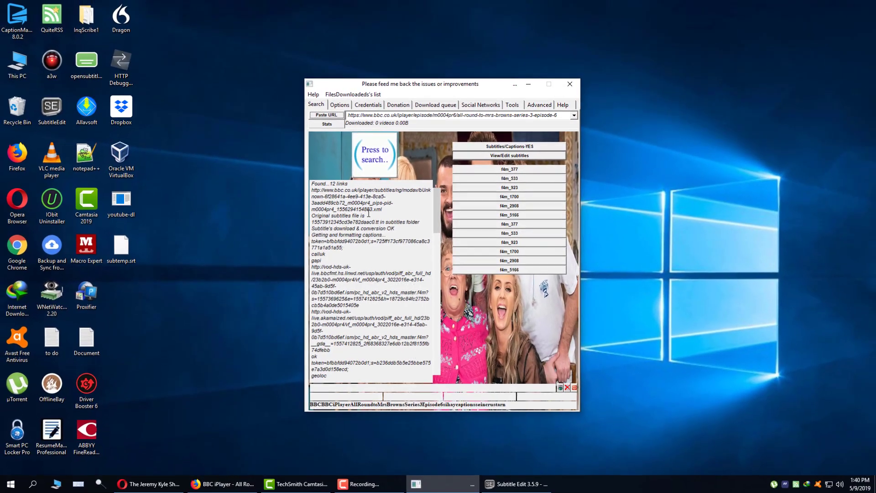
View the 123 KB .tt caption file from C:\Adownloader\subtitles as timed text in Notepad
{"action": "right_click", "coordinate": [51, 62]}
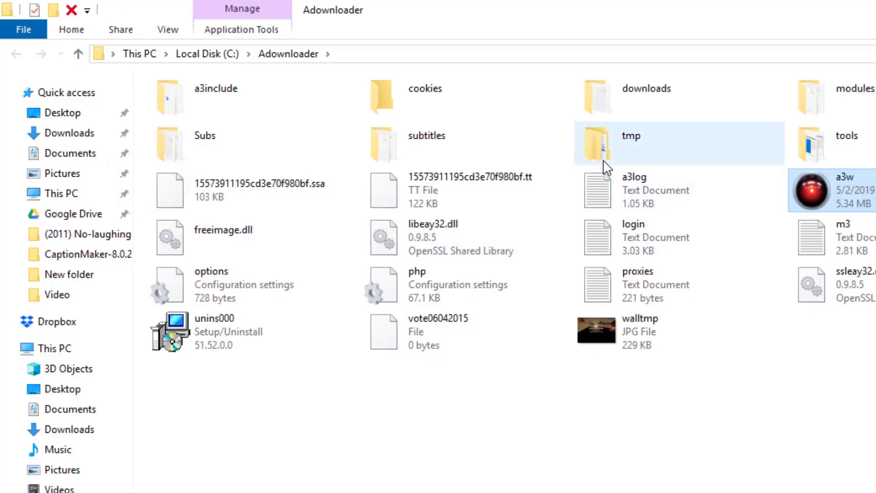
{"action": "double_click", "coordinate": [427, 142]}
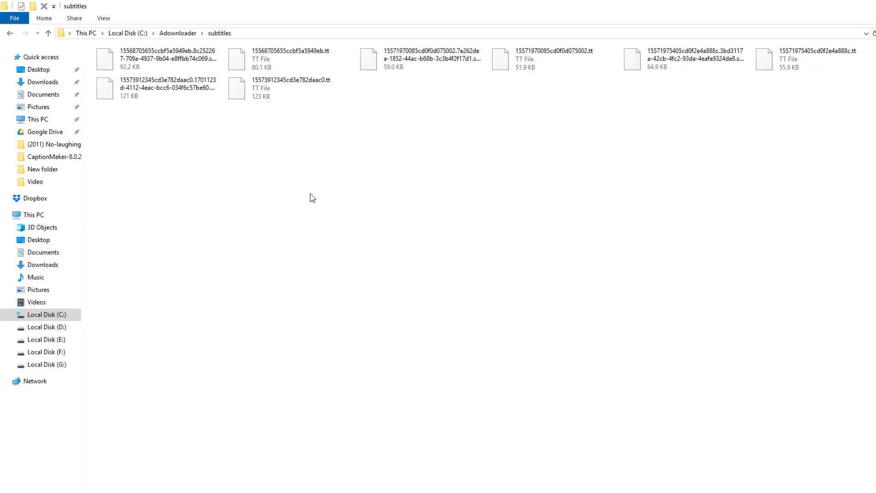
{"action": "left_click", "coordinate": [290, 88]}
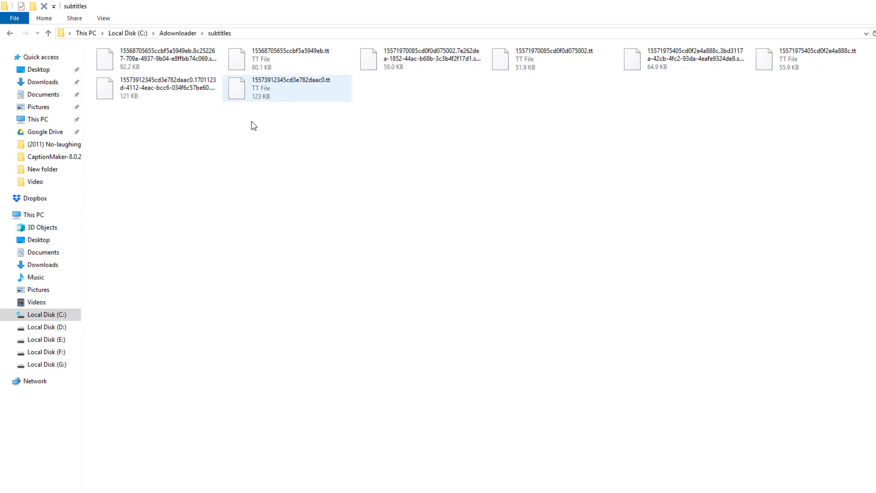
{"action": "double_click", "coordinate": [286, 87]}
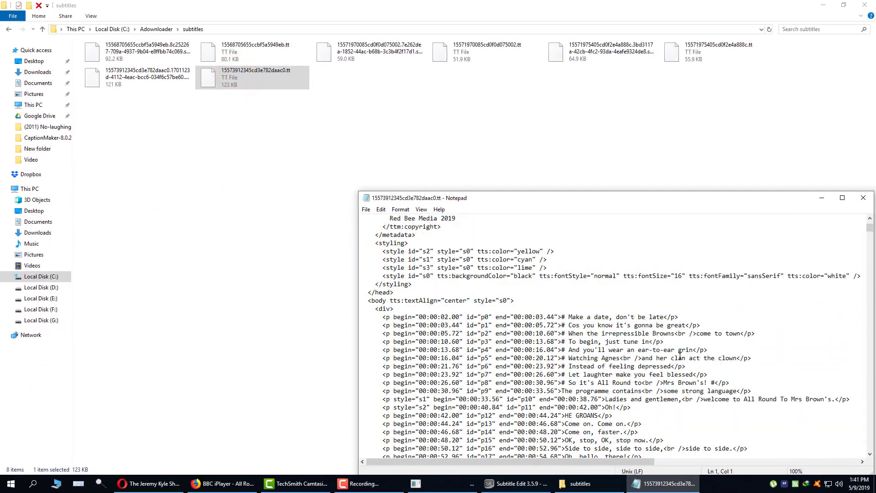
{"action": "scroll", "scroll_direction": "down", "scroll_amount": 3}
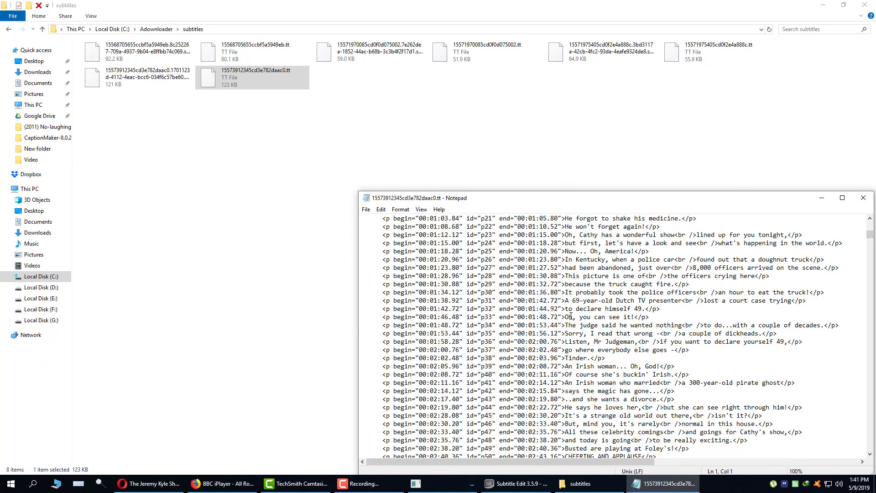
{"action": "scroll", "scroll_direction": "down", "scroll_amount": 3}
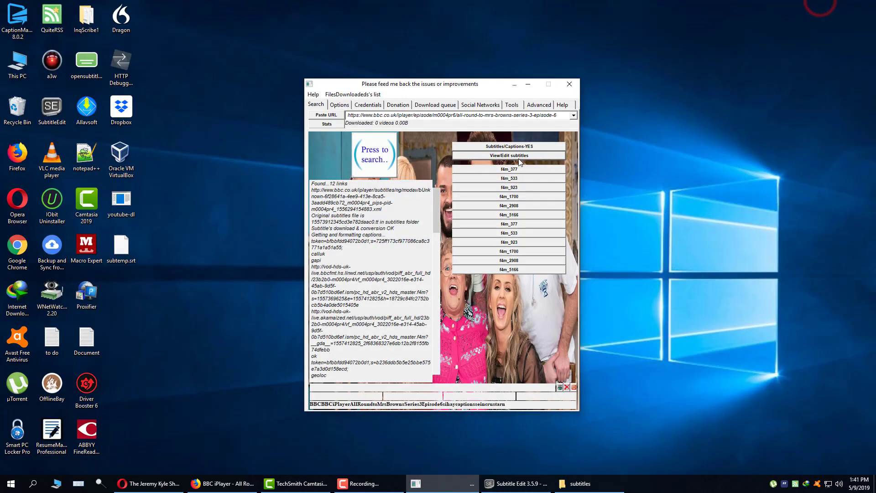
Open the Mrs Brown's captions in Subtitle Edit and save them to the Desktop as subtemps.srt
{"action": "left_click", "coordinate": [509, 155]}
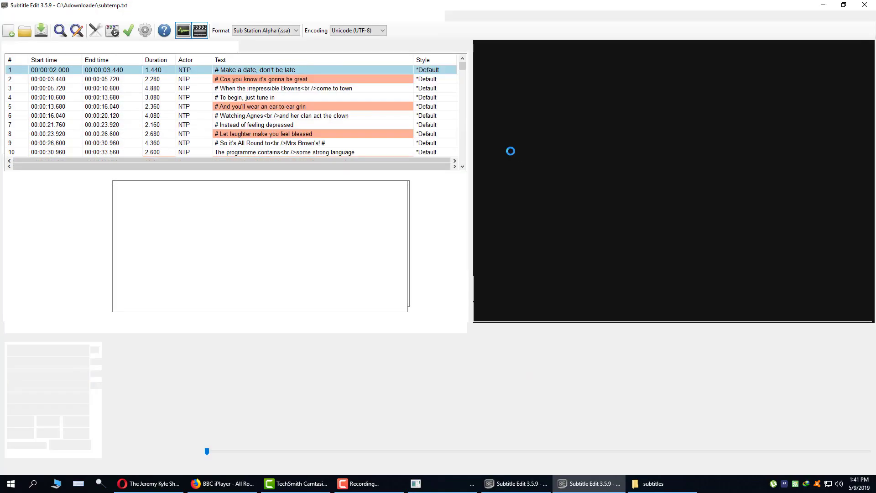
{"action": "left_click", "coordinate": [11, 16]}
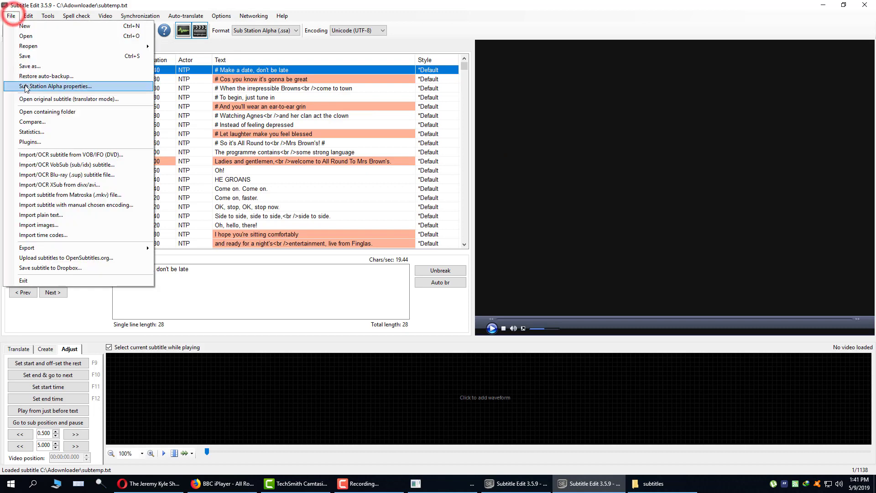
{"action": "left_click", "coordinate": [29, 66]}
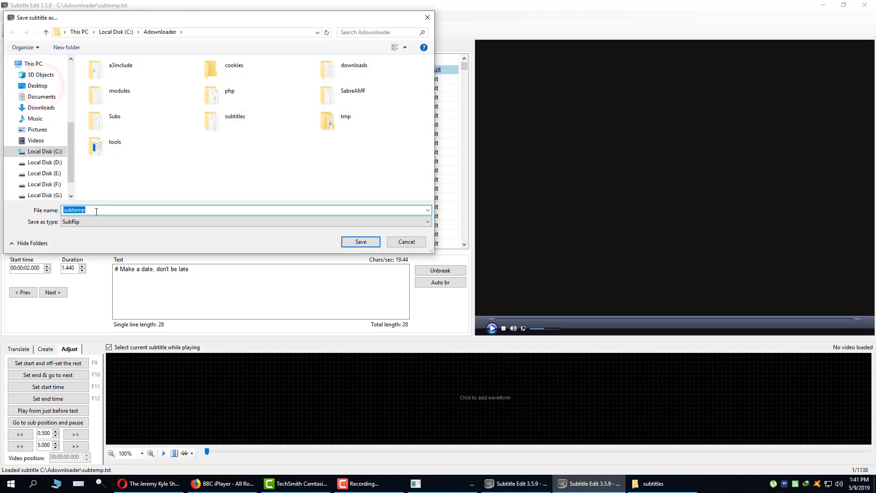
{"action": "left_click", "coordinate": [38, 86]}
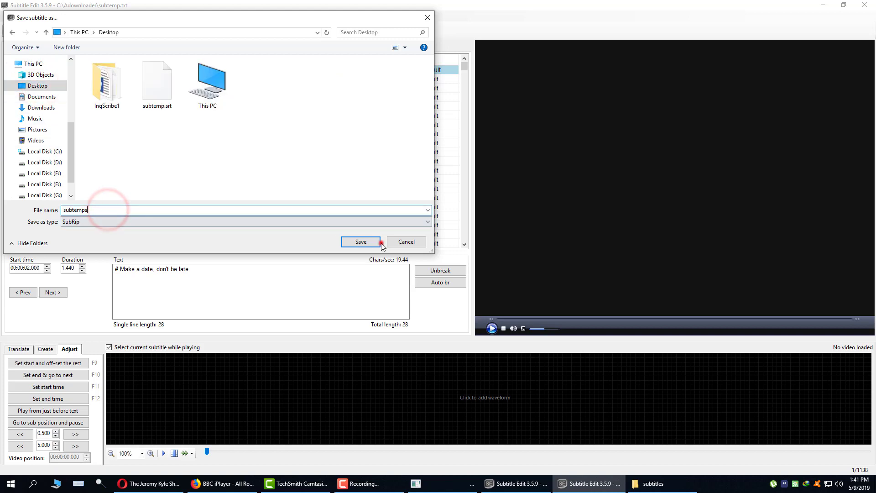
{"action": "left_click", "coordinate": [361, 241]}
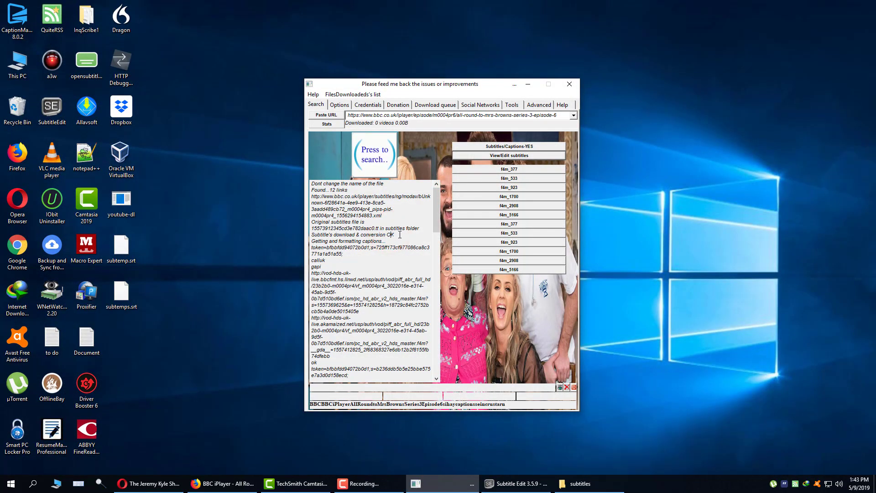
{"action": "mouse_move", "coordinate": [478, 164]}
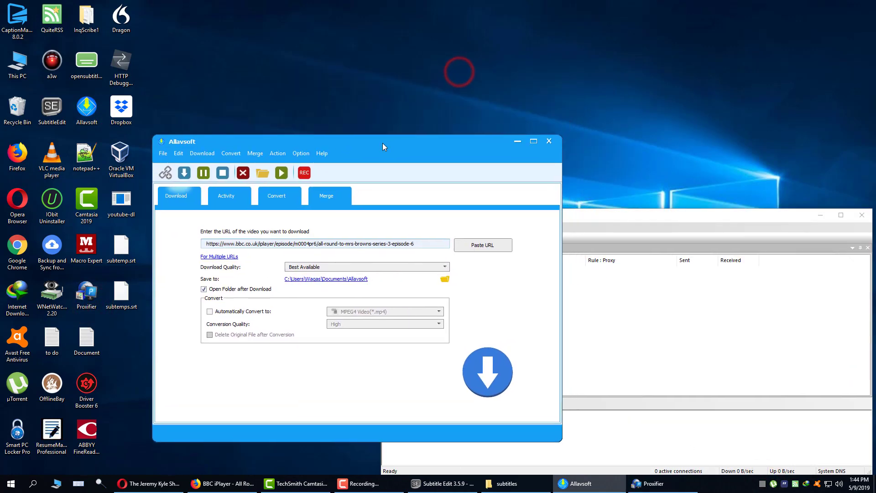
Take the ITV Jeremy Kyle Show page address and queue its download in Allavsoft
{"action": "left_click", "coordinate": [648, 484]}
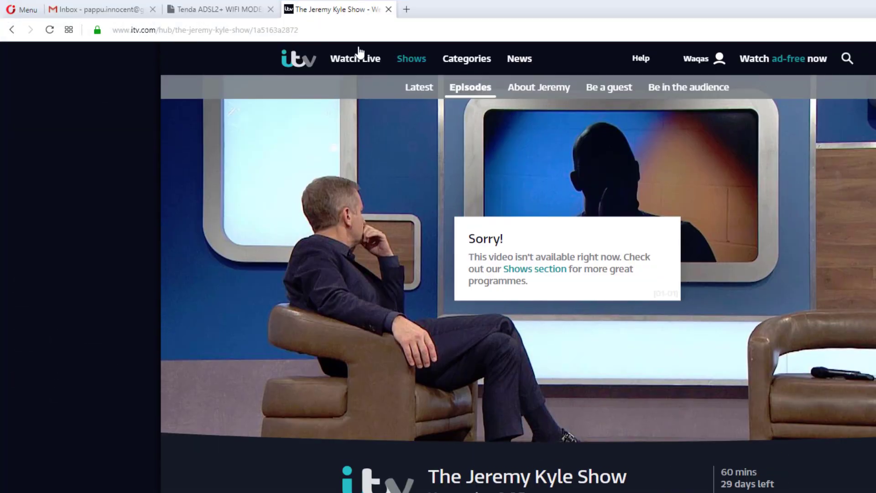
{"action": "left_click", "coordinate": [205, 30]}
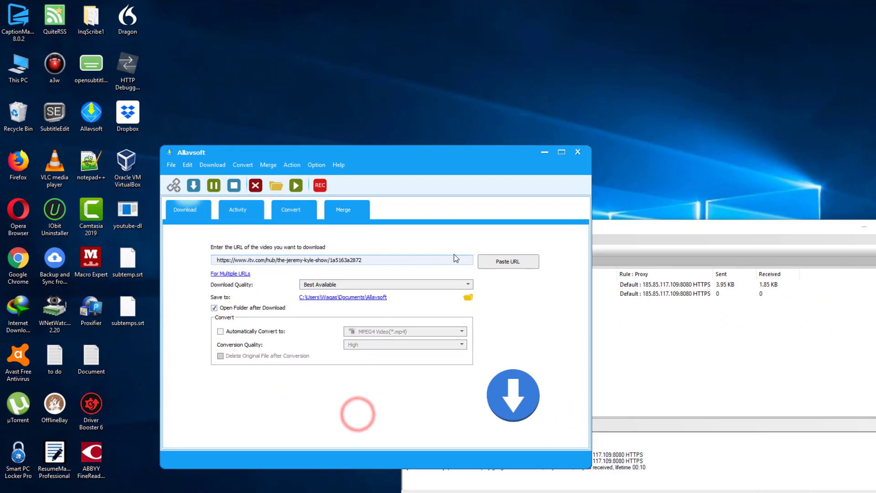
{"action": "left_click", "coordinate": [512, 396]}
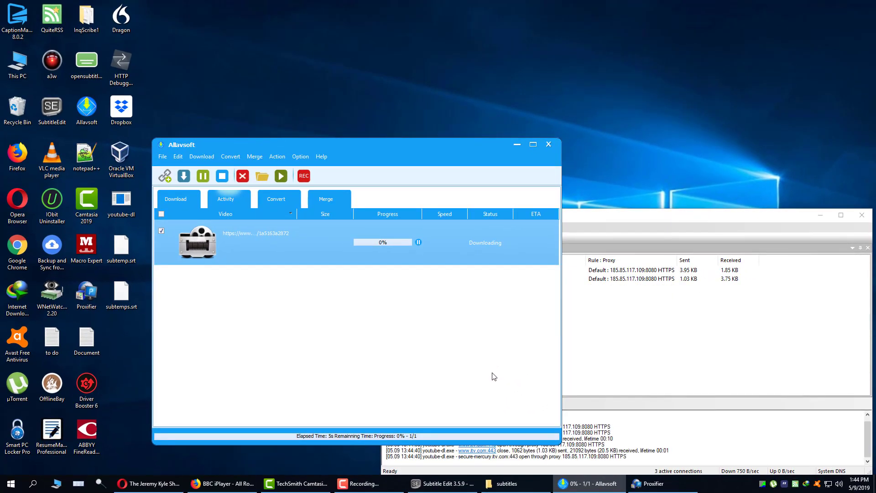
Show Allavsoft's Download folder with the 108 KB Jeremy Kyle Show .en.vtt caption file
{"action": "left_click", "coordinate": [261, 175]}
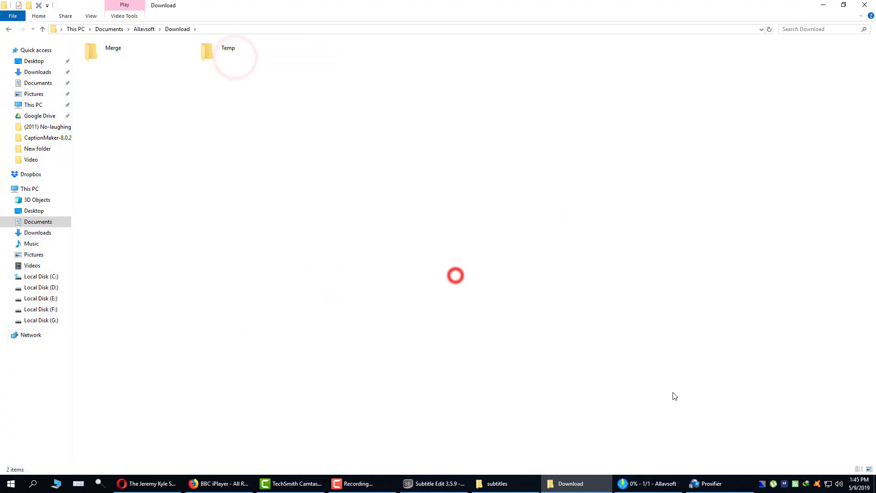
{"action": "left_click", "coordinate": [648, 484]}
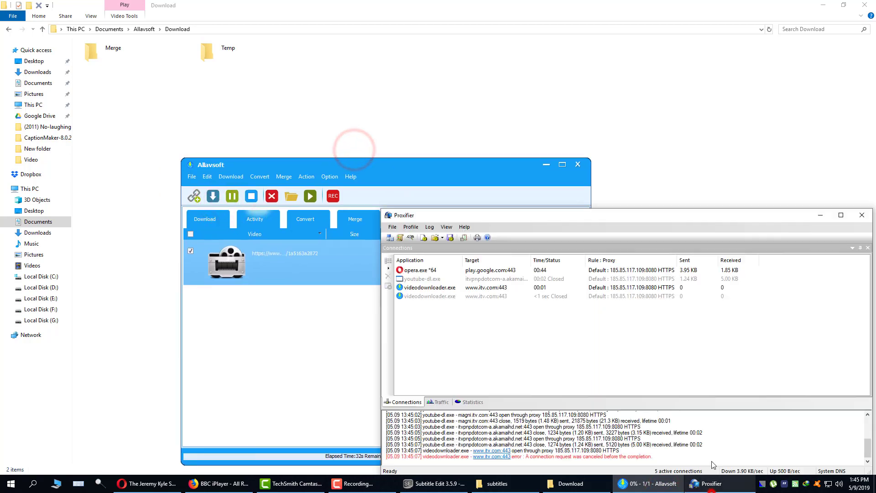
{"action": "left_click_drag", "start_coordinate": [352, 165], "coordinate": [363, 168]}
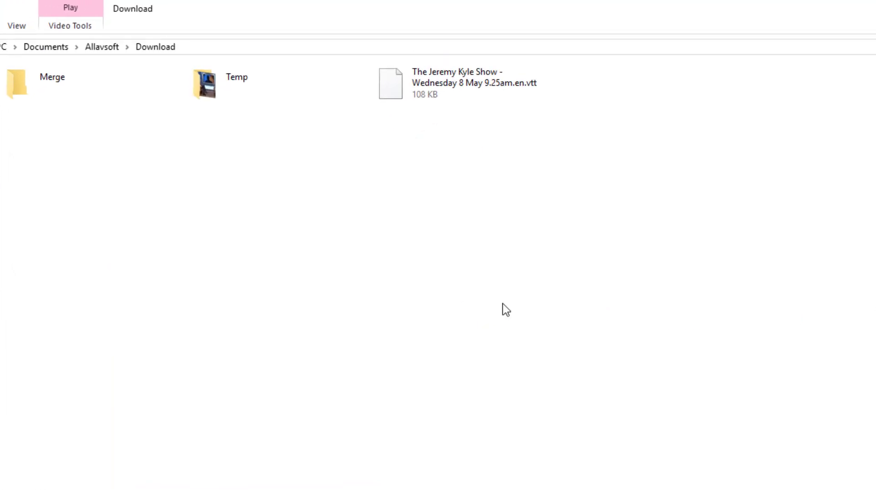
{"action": "mouse_move", "coordinate": [563, 474]}
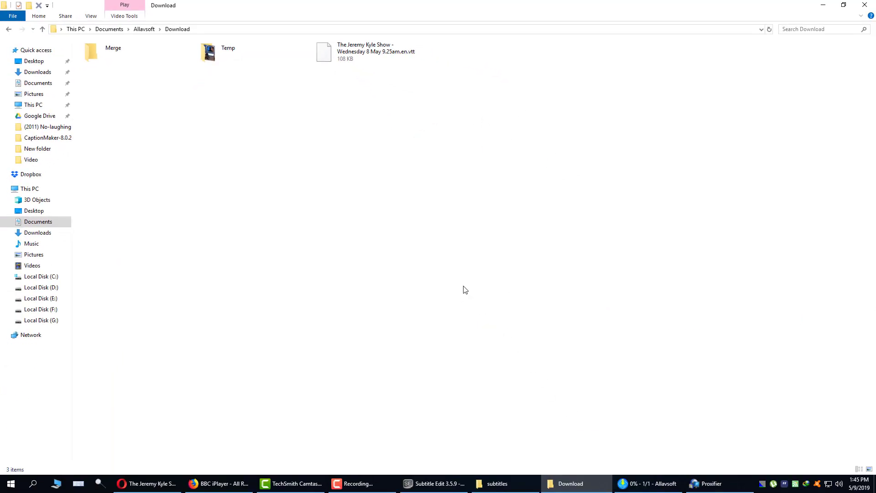
Read the Jeremy Kyle Show .en.vtt captions as WebVTT text in Notepad, then close them
{"action": "left_click", "coordinate": [10, 484]}
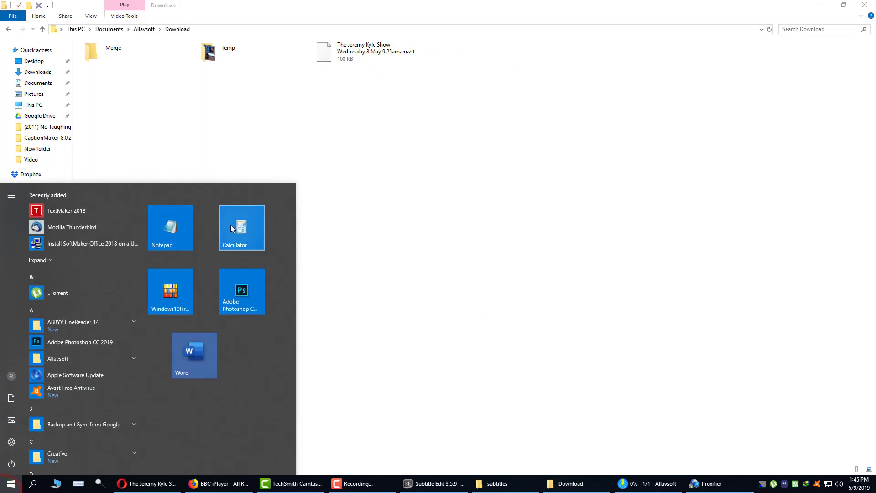
{"action": "double_click", "coordinate": [367, 52]}
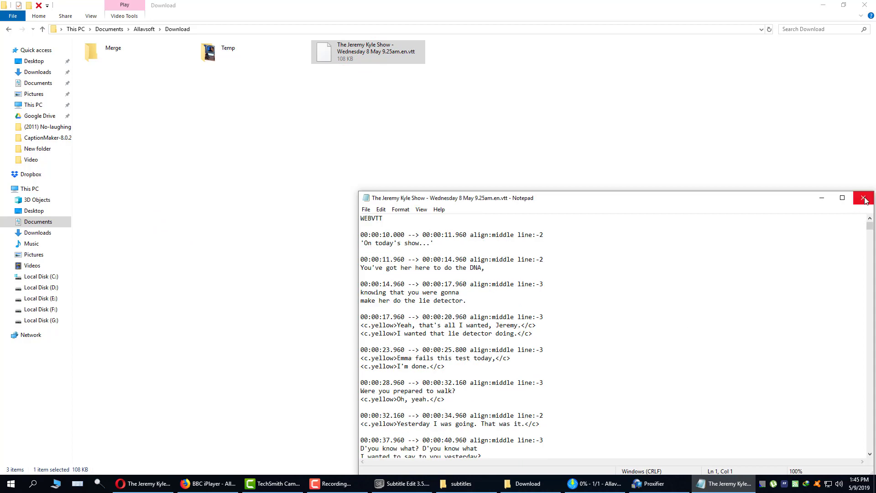
{"action": "left_click", "coordinate": [864, 198]}
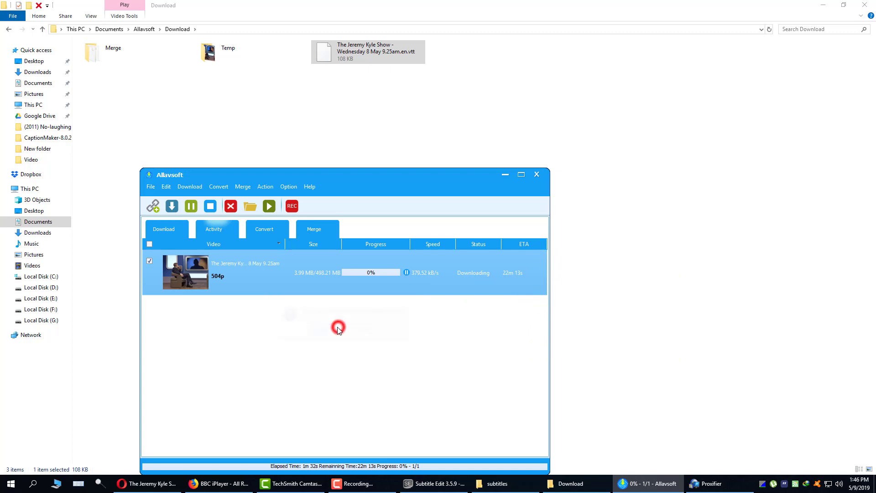
Remove the running Jeremy Kyle download from the Activity list and close Allavsoft
{"action": "left_click", "coordinate": [210, 205]}
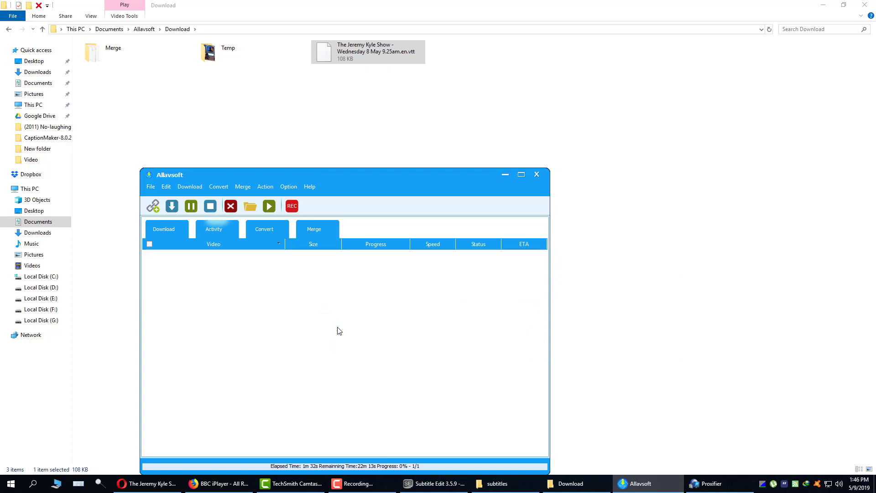
{"action": "left_click_drag", "start_coordinate": [335, 175], "coordinate": [384, 181]}
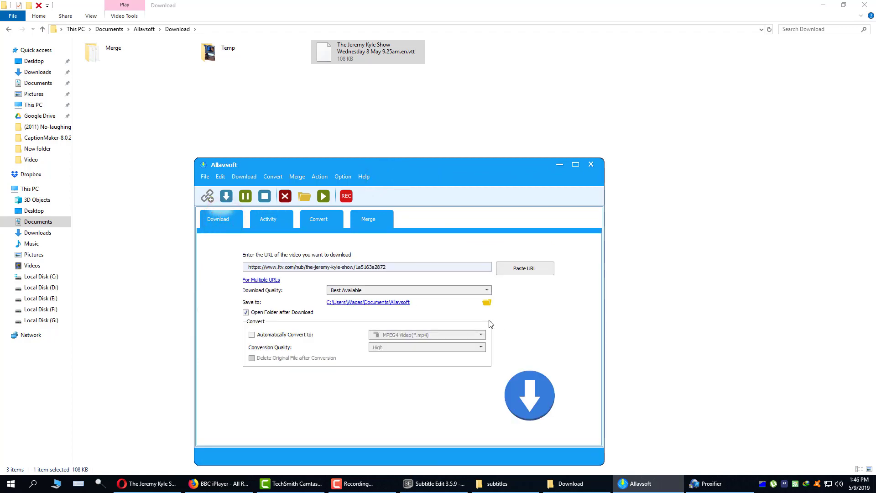
{"action": "left_click", "coordinate": [590, 163]}
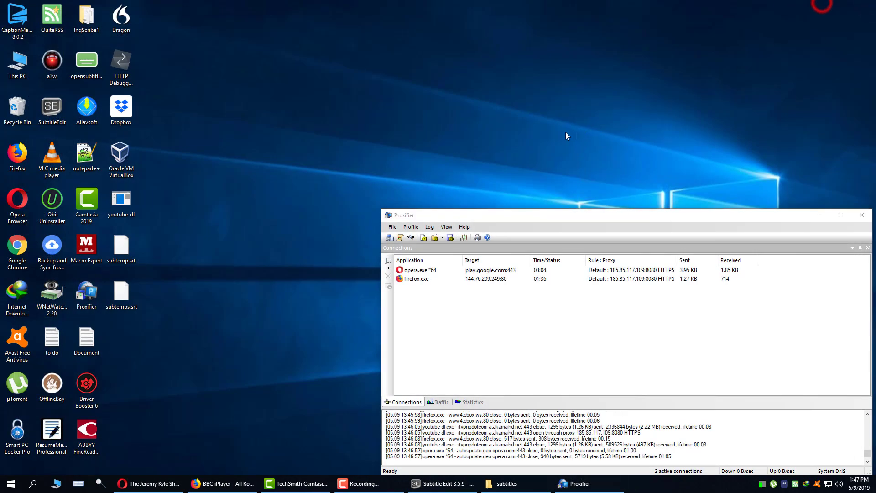
{"action": "mouse_move", "coordinate": [571, 142]}
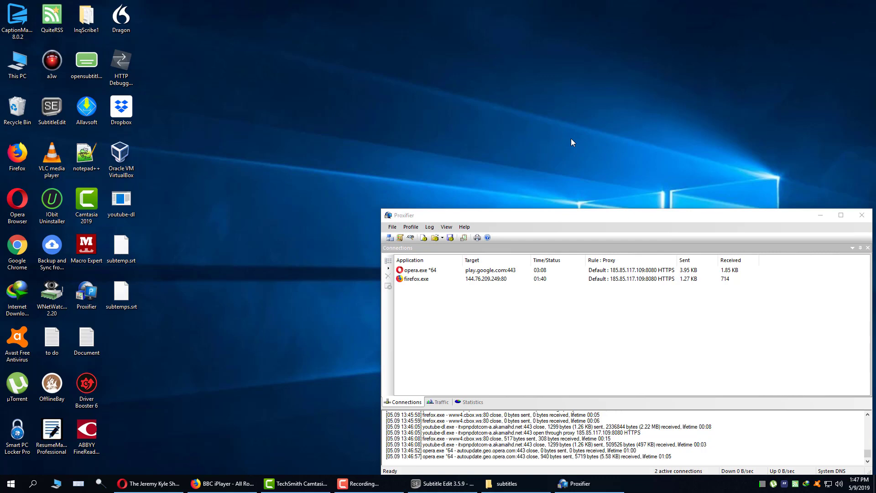
{"action": "mouse_move", "coordinate": [121, 200]}
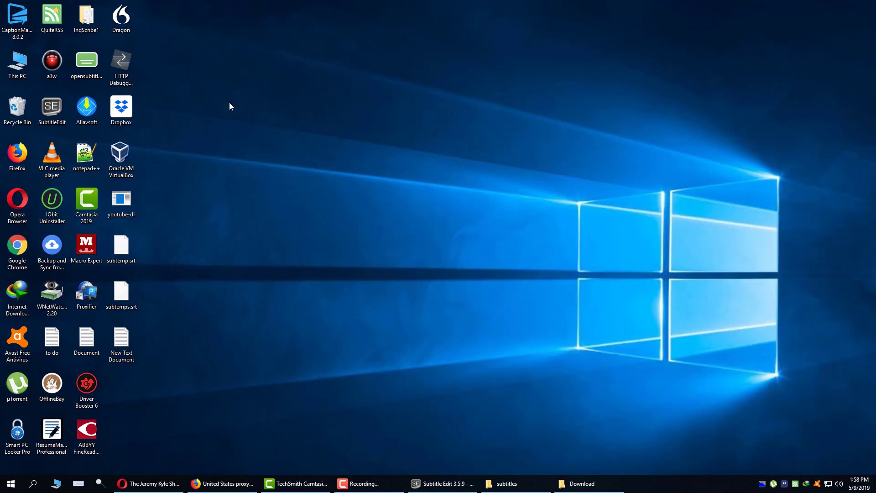
Launch Command Prompt from Start search and change its working folder to the Desktop
{"action": "left_click", "coordinate": [33, 484]}
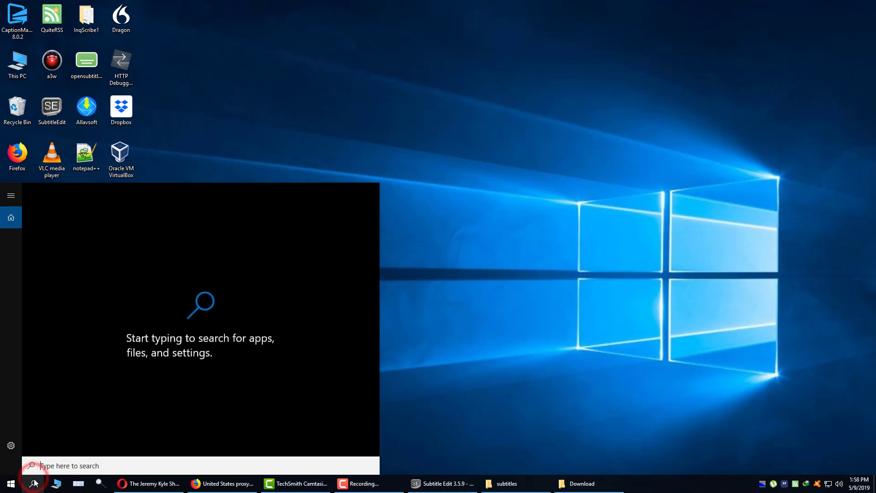
{"action": "type", "text": "cmd"}
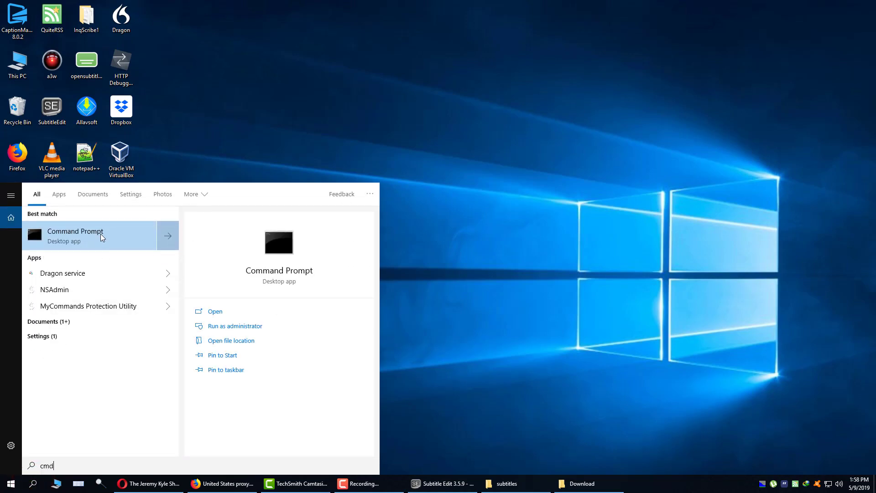
{"action": "left_click", "coordinate": [76, 236]}
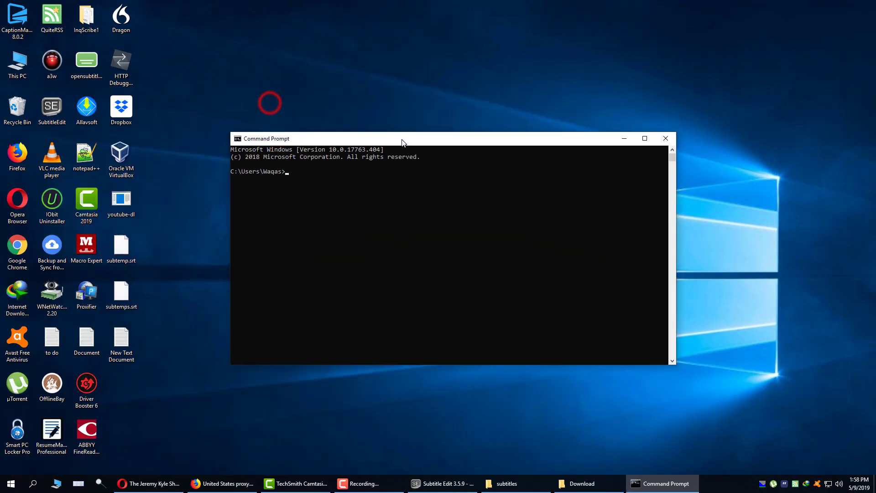
{"action": "mouse_move", "coordinate": [434, 234]}
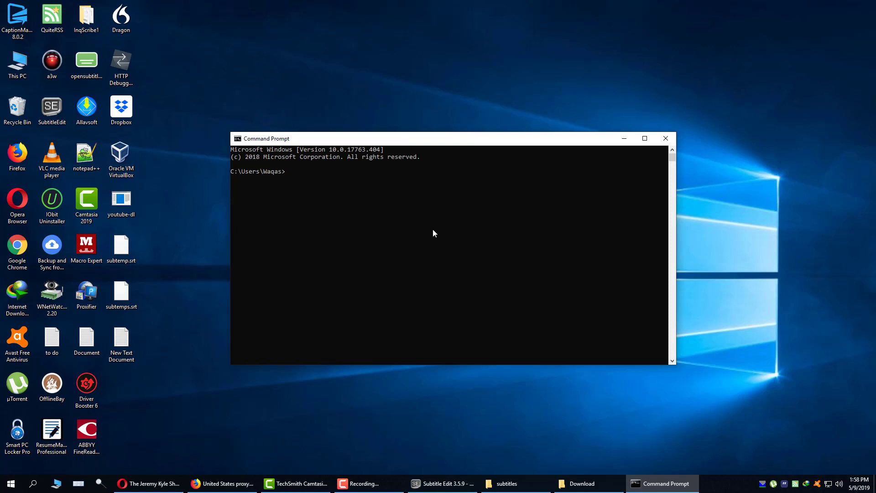
{"action": "type", "text": "cd desktop"}
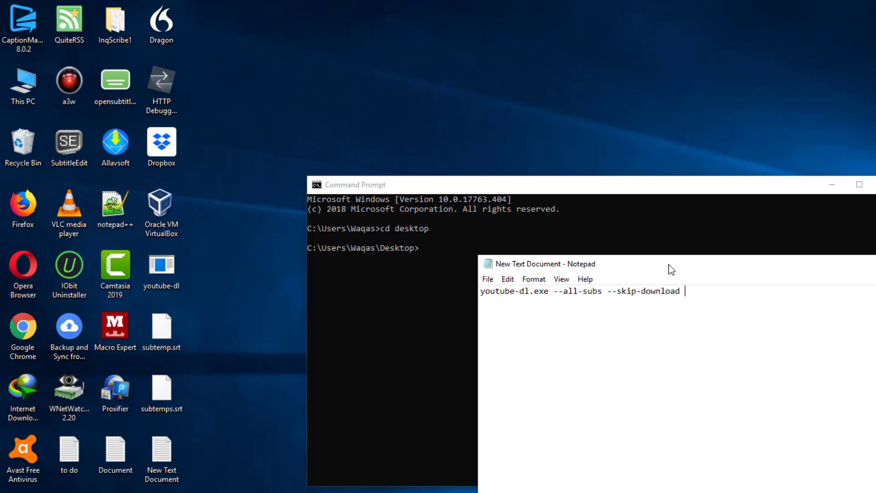
{"action": "mouse_move", "coordinate": [689, 296]}
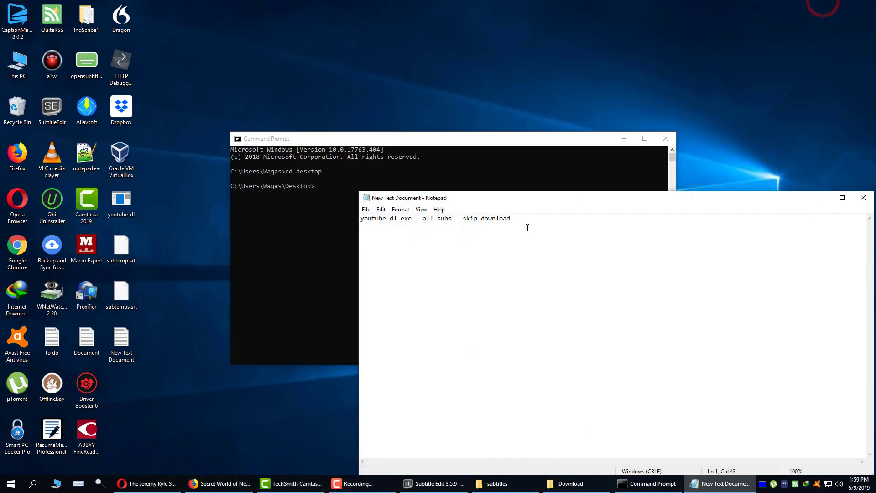
Run youtube-dl.exe --all-subs --skip-download on the Science Channel Secret World of Nebulas URL
{"action": "type", "text": "https://www.sciencechannel.com/tv-shows/how-the-universe-works/full-episodes/secret-world-of-nebulas"}
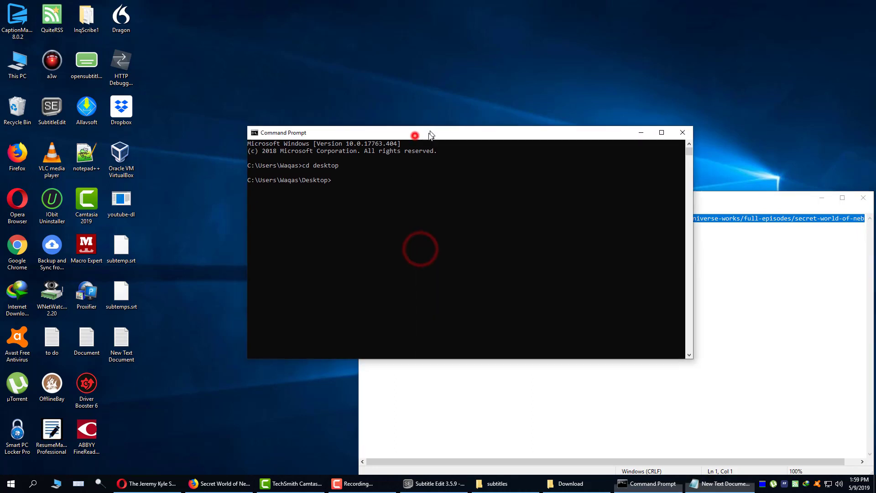
{"action": "left_click", "coordinate": [366, 182]}
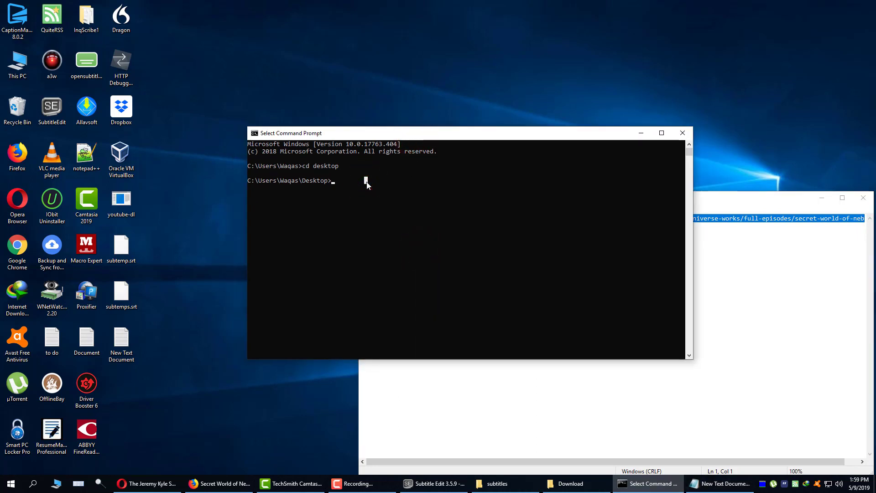
{"action": "type", "text": "youtube-dl.exe --all-subs --skip-download https://www.sciencechannel.com/tv-shows/how-the-universe-works/full-episodes/secret-world-of-nebulas"}
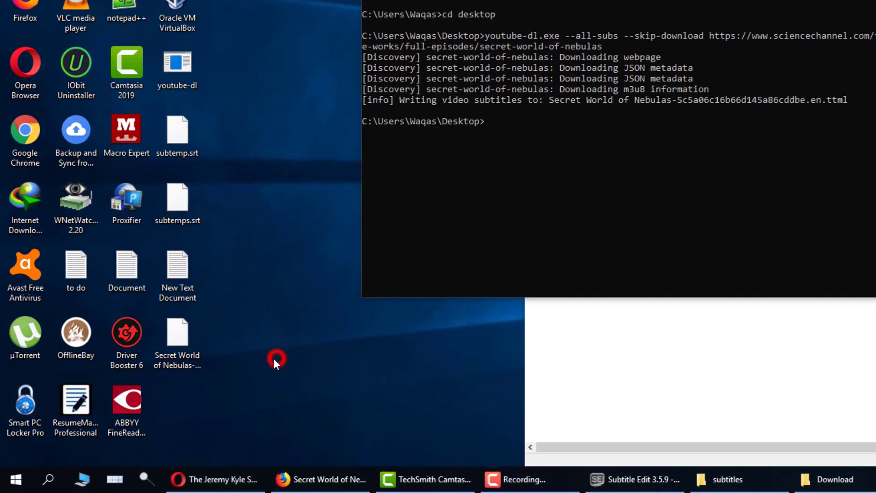
View the downloaded .en.ttml captions as timed XML text in Notepad
{"action": "left_click", "coordinate": [177, 340]}
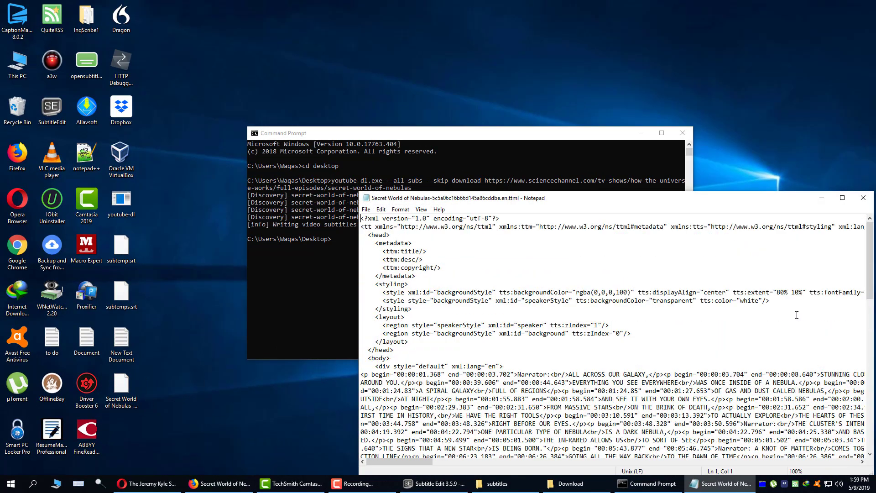
{"action": "scroll", "scroll_direction": "down", "scroll_amount": 3}
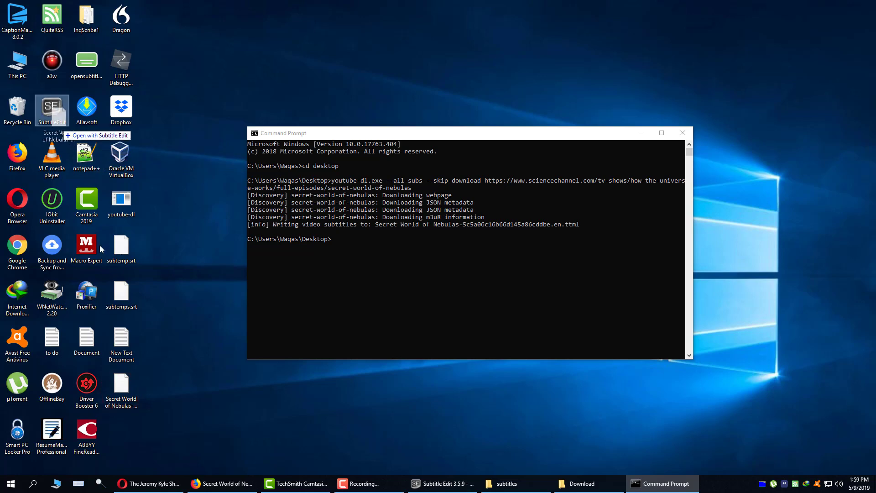
Load the .en.ttml captions into Subtitle Edit by drag-and-drop and inspect its 742 timed lines
{"action": "left_click", "coordinate": [122, 389]}
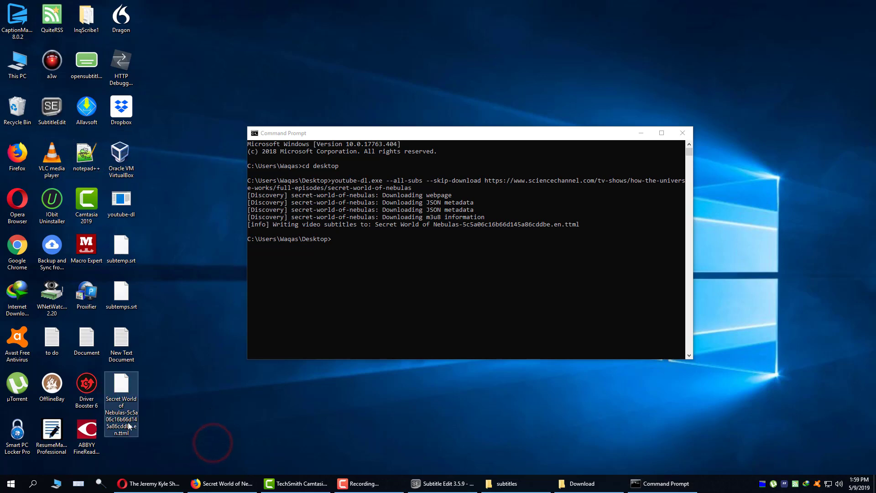
{"action": "left_click_drag", "start_coordinate": [121, 392], "coordinate": [51, 111]}
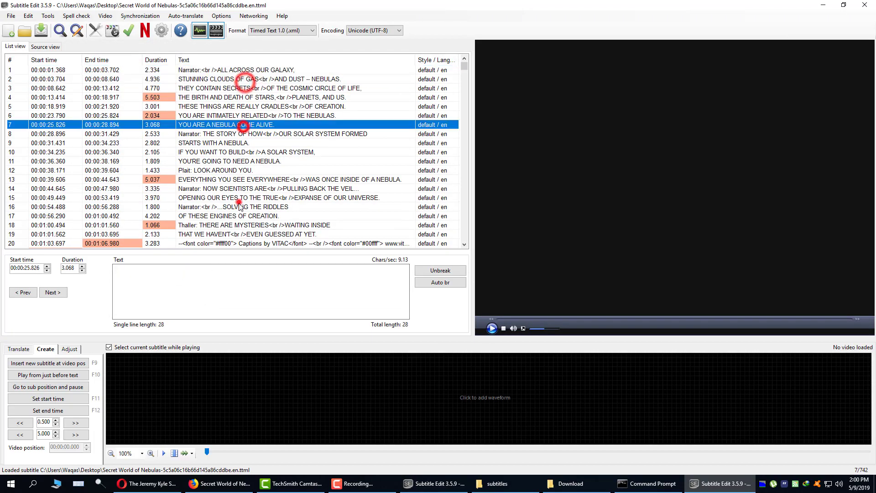
{"action": "left_click", "coordinate": [268, 188]}
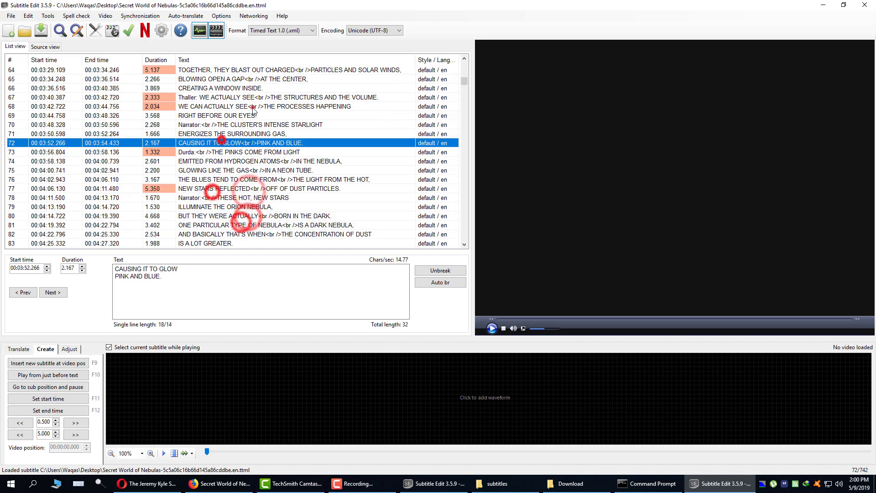
{"action": "left_click", "coordinate": [11, 15]}
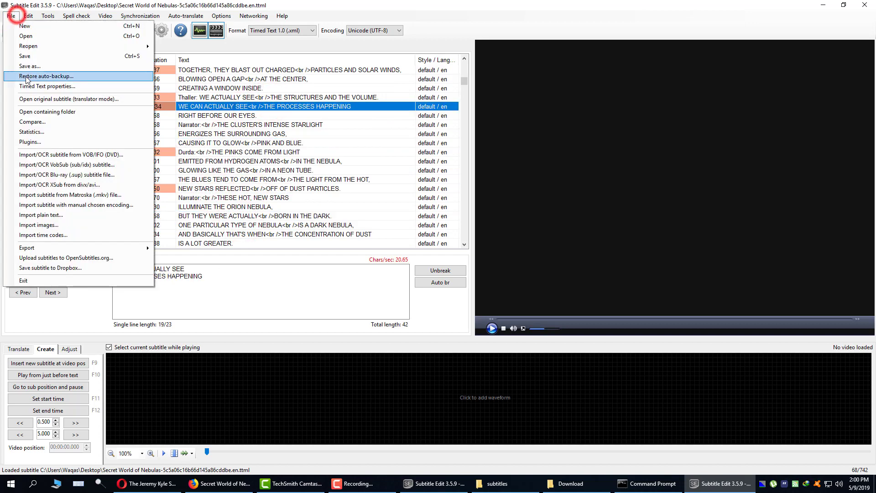